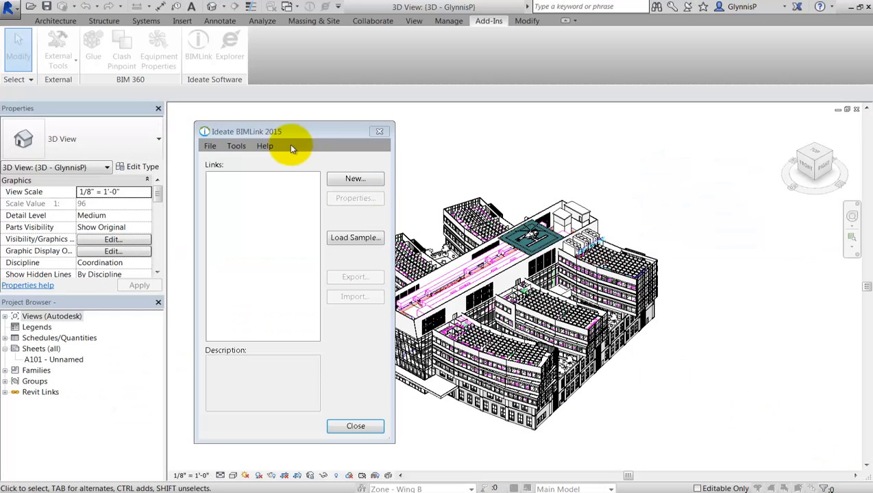
- Bring up the Ideate BIMLink help documentation from the Help menu
left_click(264, 145)
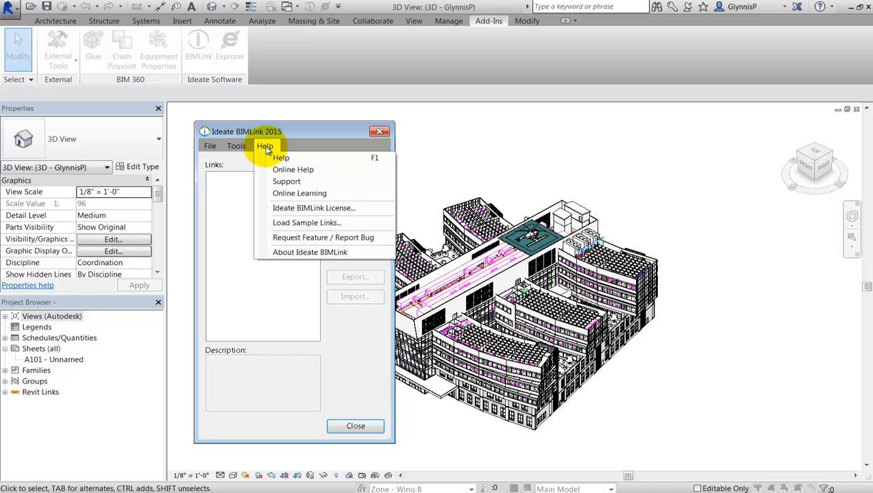
left_click(281, 157)
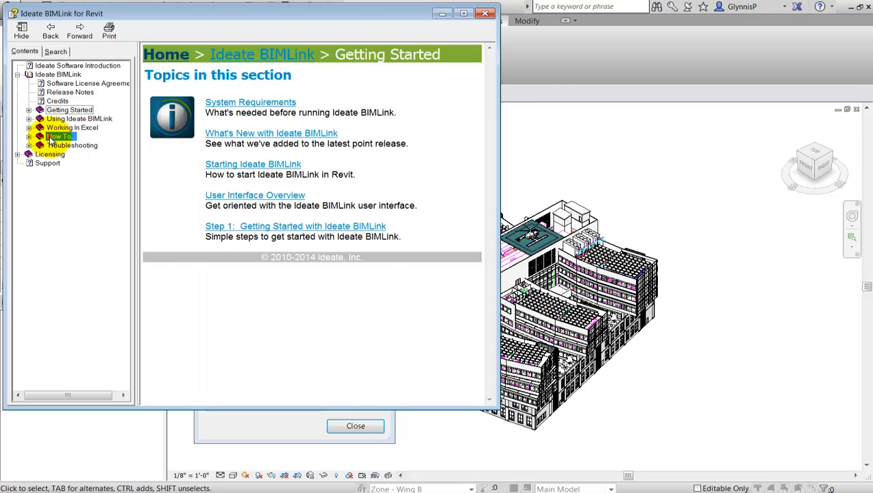
- Read through the How To article 'Create a Quantity Takeoff' in BIMLink Help
left_click(60, 137)
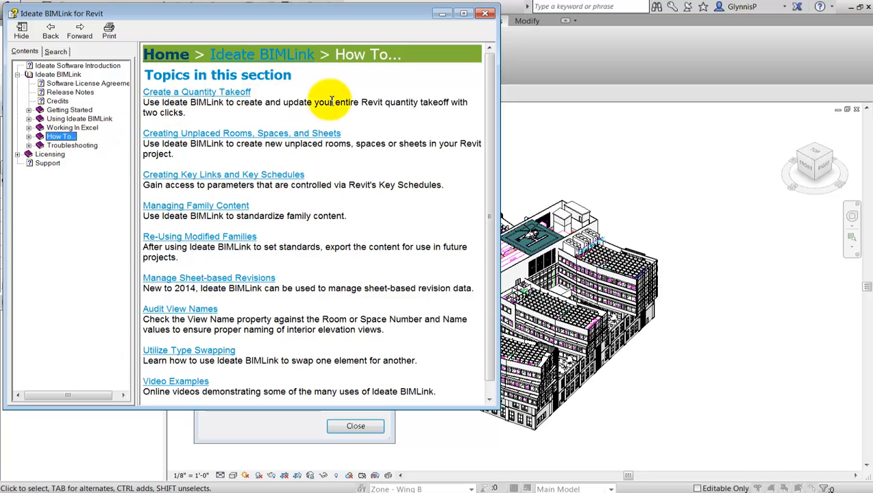
left_click(197, 90)
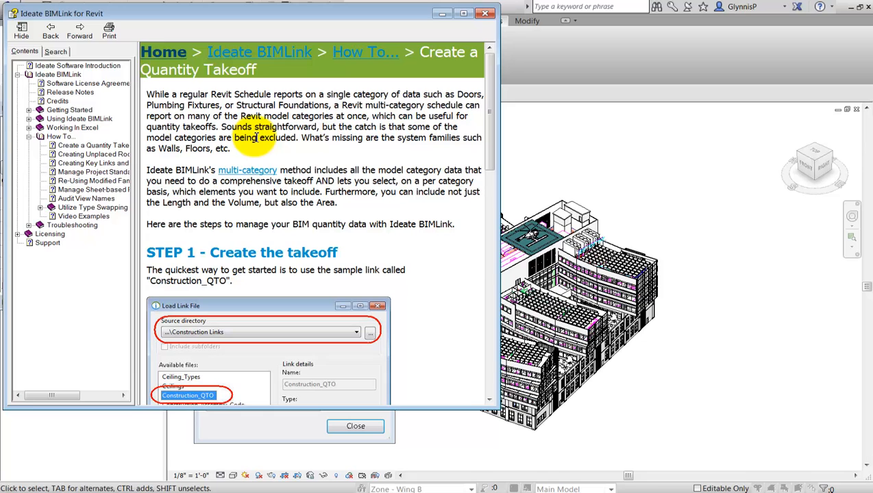
scroll("down", 3)
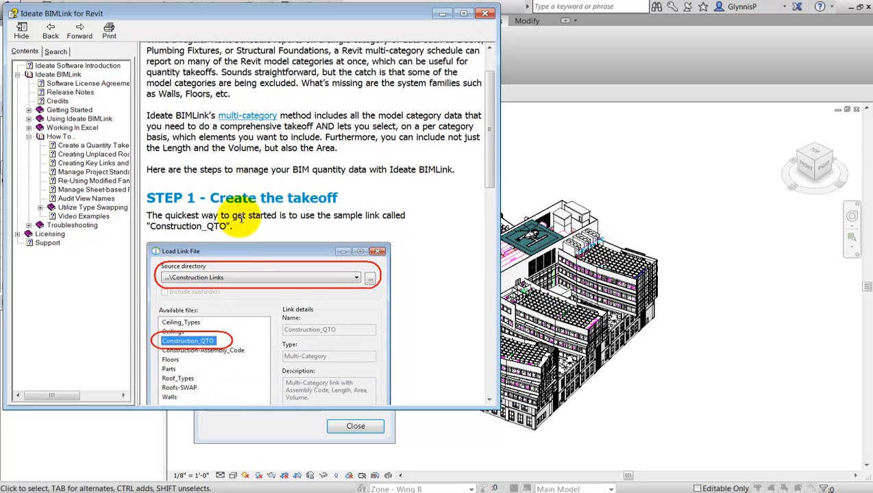
scroll("down", 3)
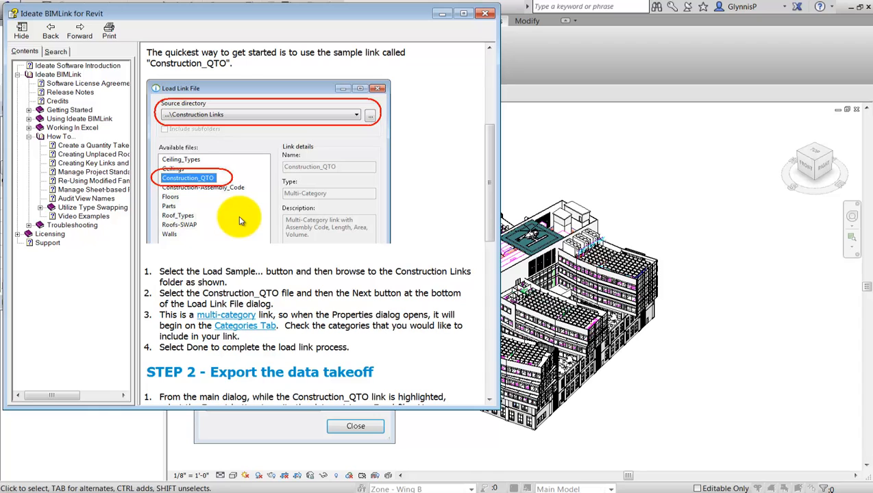
scroll("down", 3)
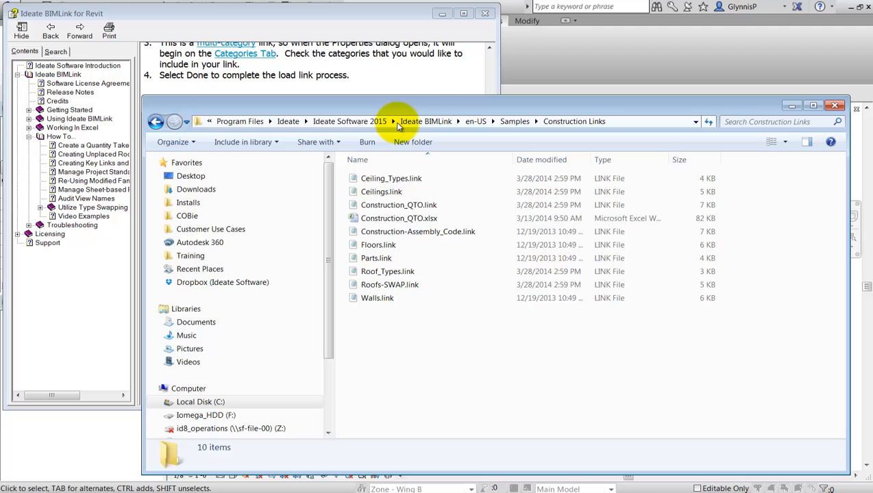
- Open the Construction_QTO.xlsx sample workbook in Excel from Explorer
left_click(398, 218)
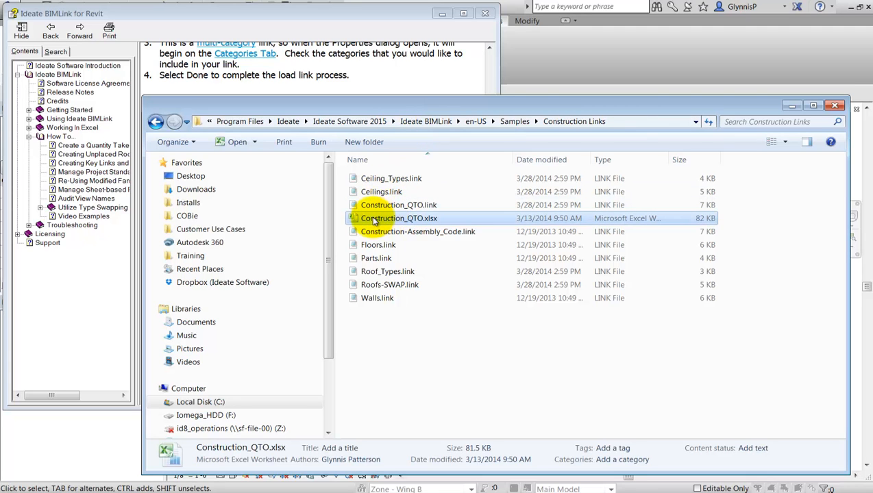
double_click(397, 218)
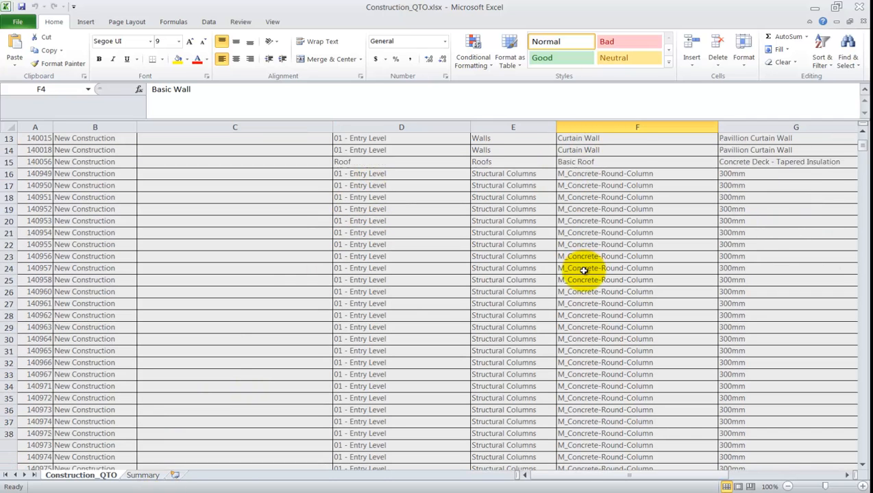
- Leave the sample workbook and bring up BIMLink's Load Link File dialog via Load Sample
left_click(143, 474)
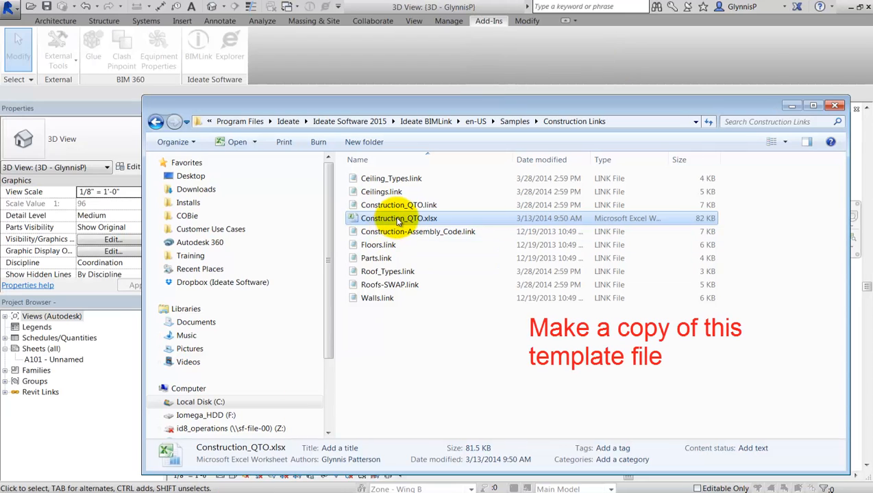
left_click(200, 402)
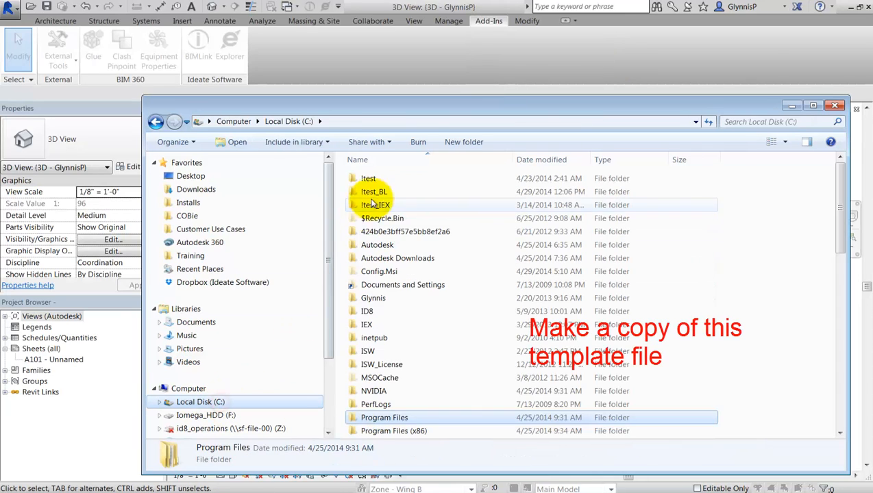
double_click(373, 192)
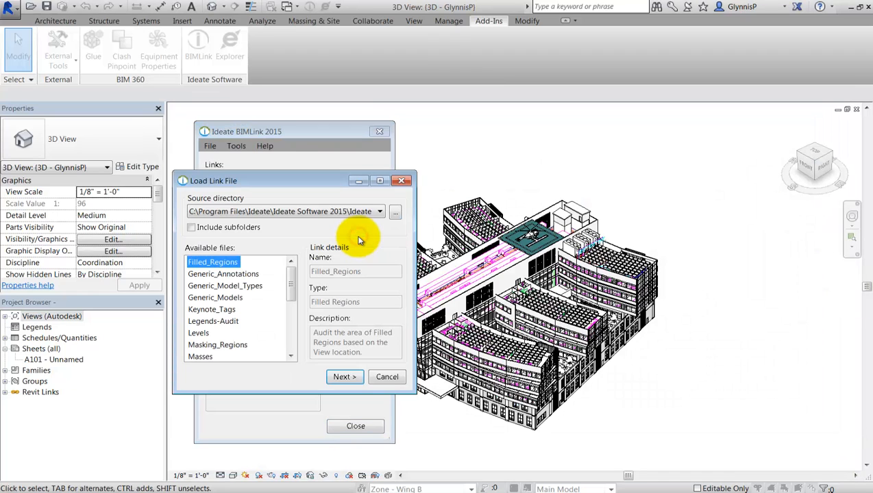
- Load the Construction_QTO link from Construction Links with every model category included, and select it
left_click(379, 211)
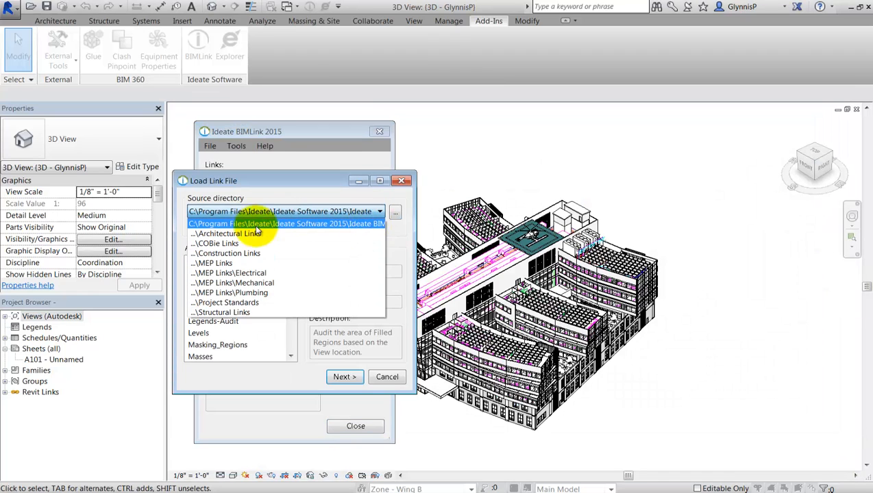
left_click(228, 252)
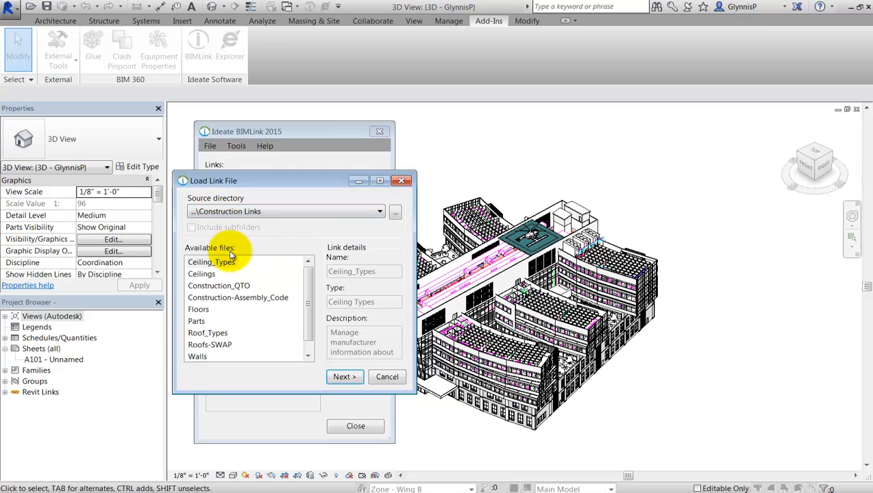
left_click(218, 286)
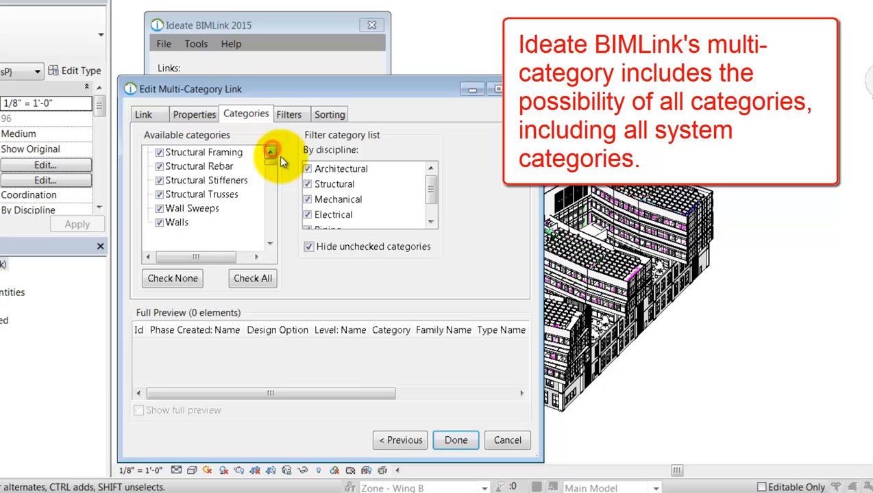
left_click(252, 278)
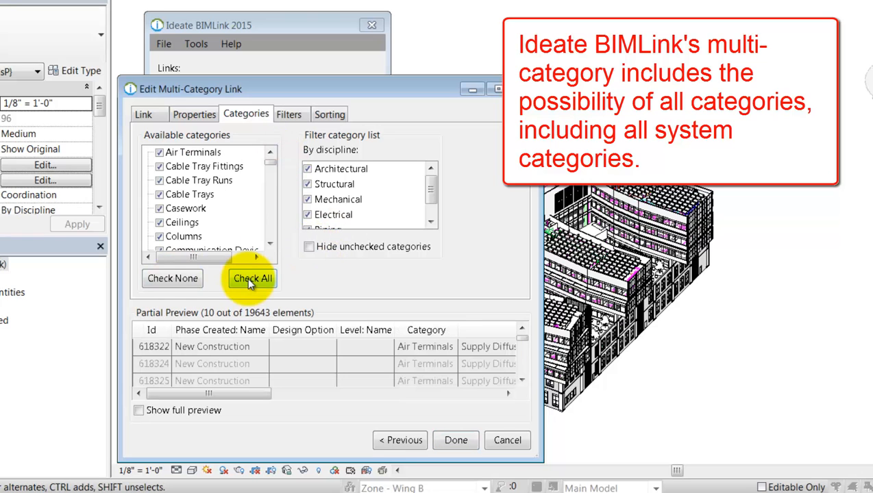
left_click(455, 439)
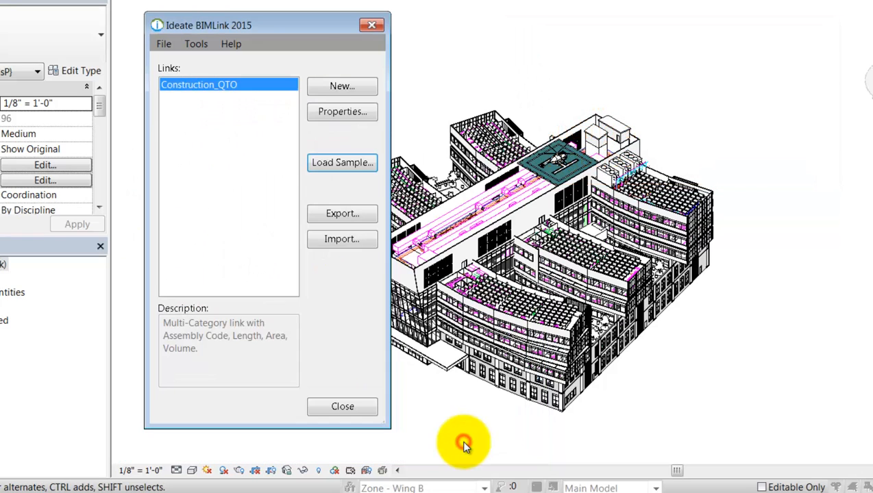
mouse_move(343, 213)
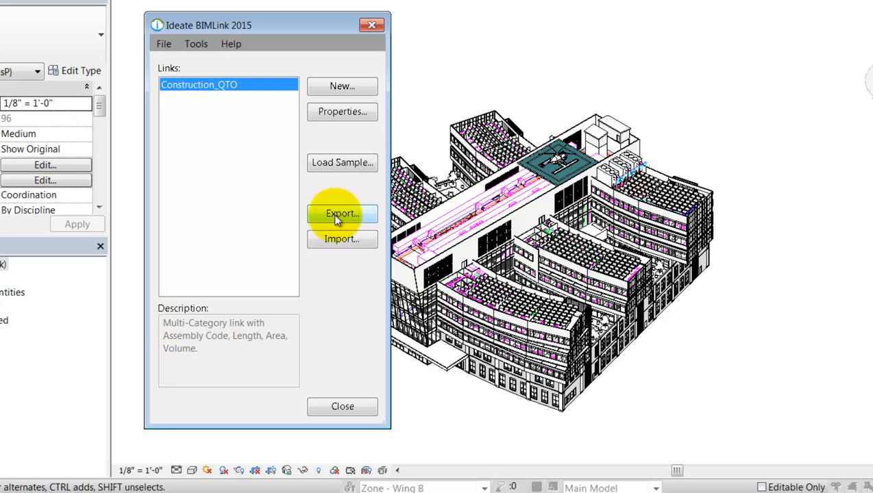
- Export the link data, overwriting the existing Construction_QTO worksheet in Construction_QTO.xlsx
left_click(343, 214)
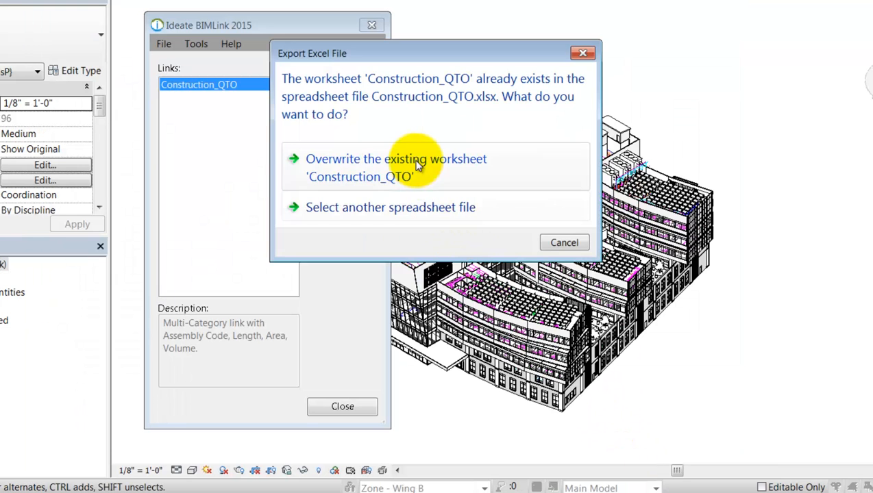
mouse_move(368, 170)
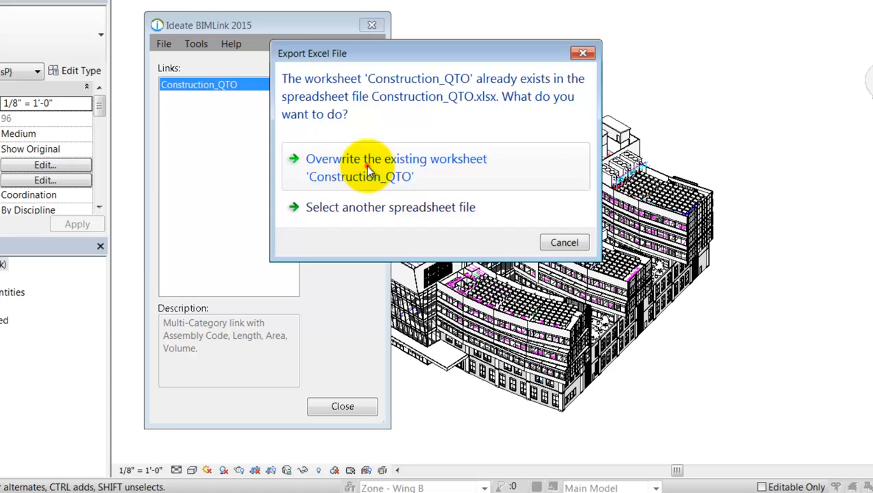
left_click(396, 168)
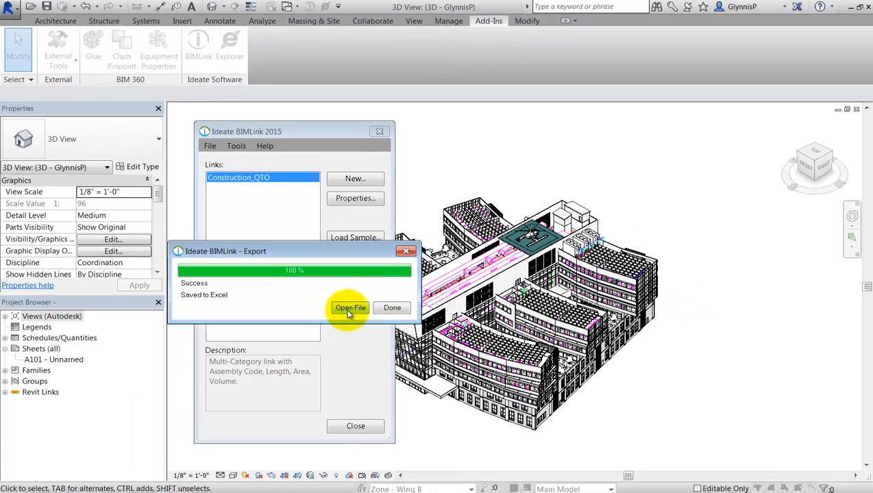
- Open the exported workbook, review the Construction_QTO rows and switch to the Summary pivot table
left_click(351, 307)
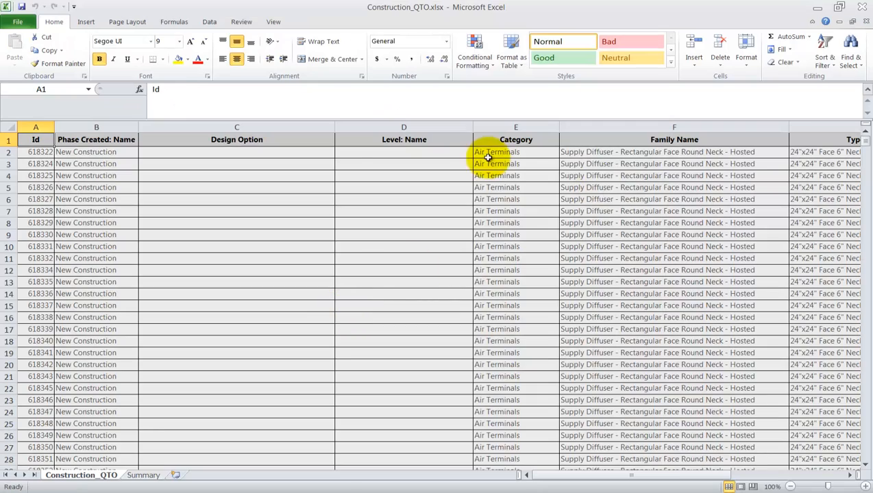
left_click(516, 234)
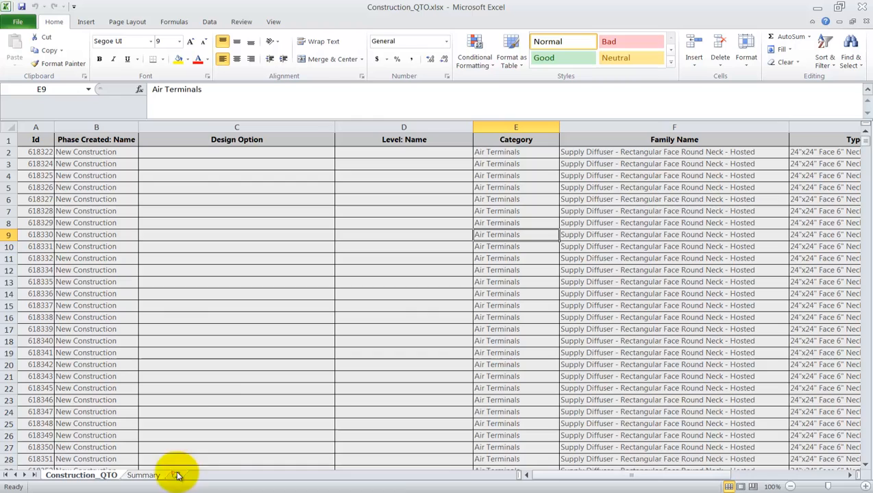
scroll("down", 3)
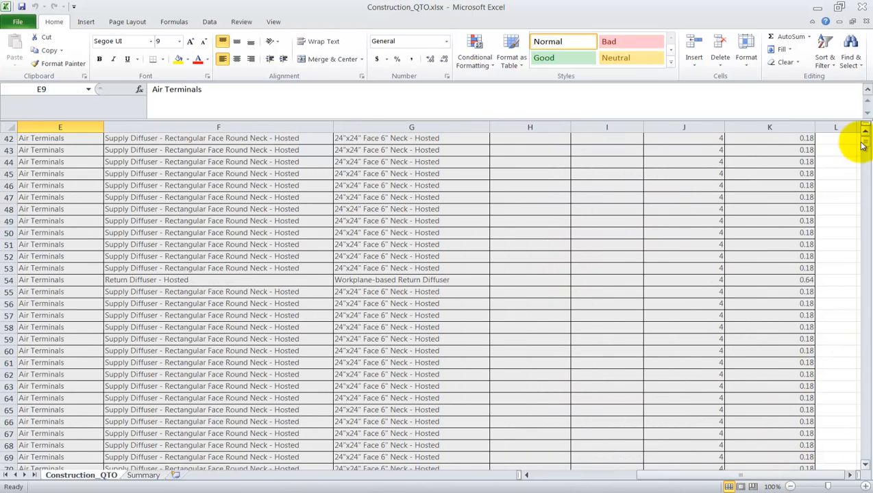
left_click(143, 474)
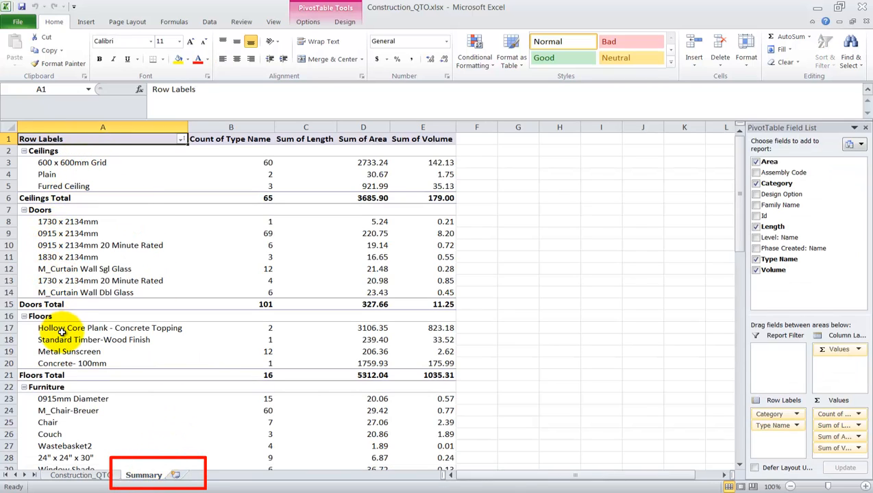
- Refresh the Summary pivot table so it totals Air Terminals, Duct Fittings, Ducts and other MEP categories
left_click(307, 22)
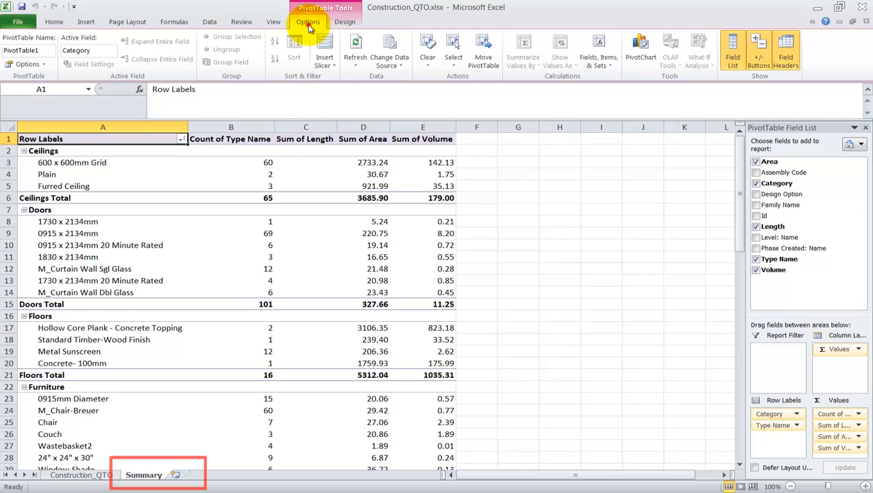
mouse_move(355, 48)
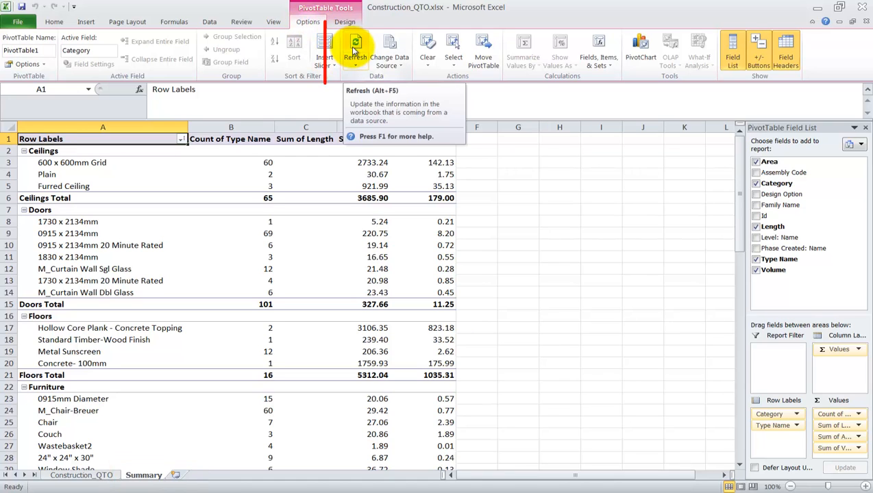
left_click(355, 43)
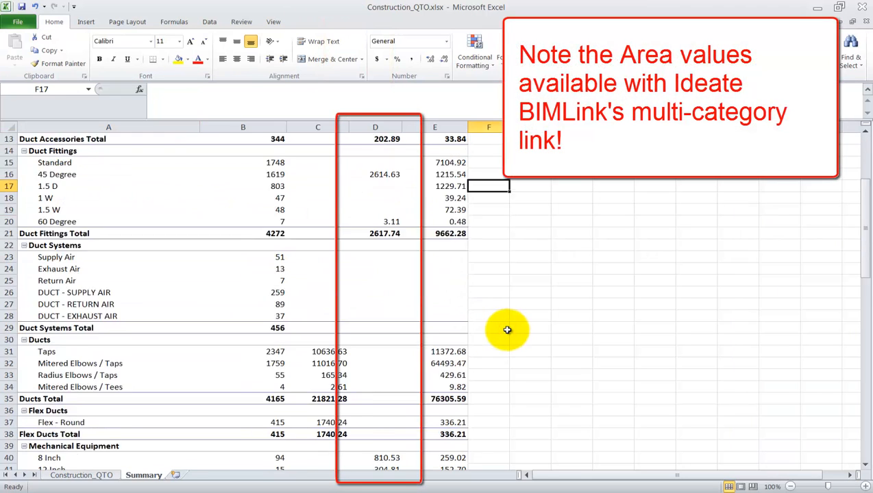
scroll("down", 3)
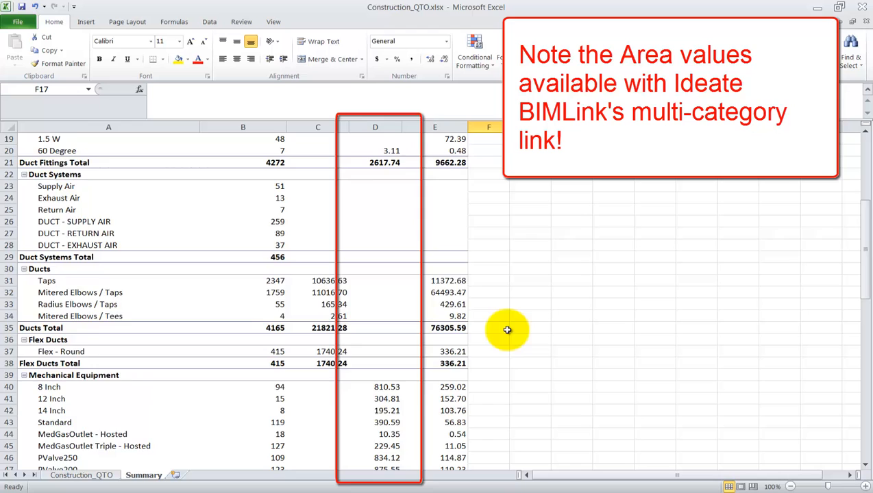
scroll("up", 3)
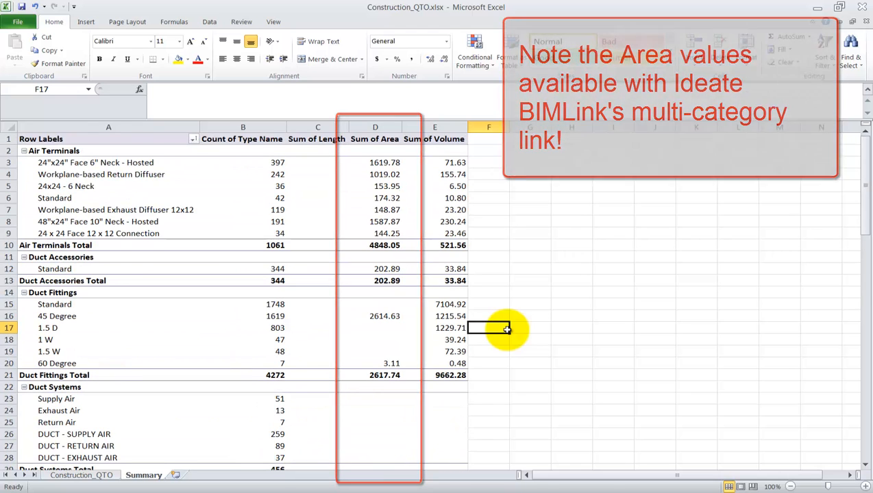
left_click(108, 138)
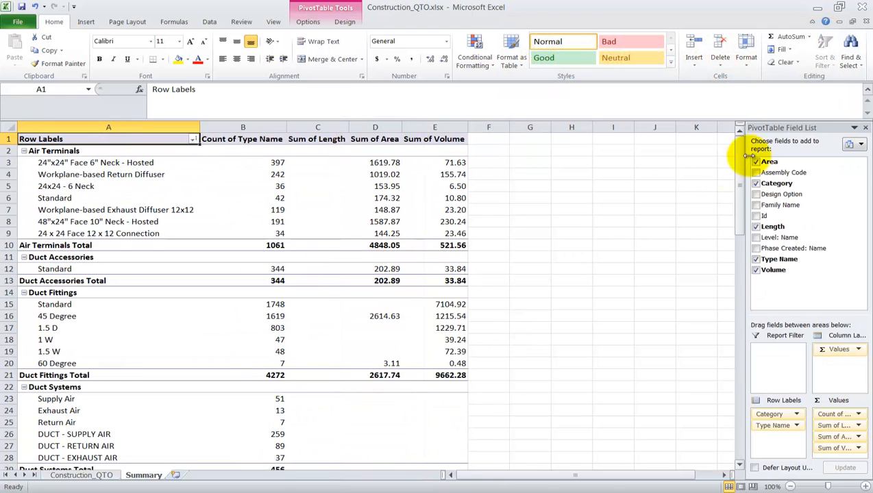
mouse_move(784, 455)
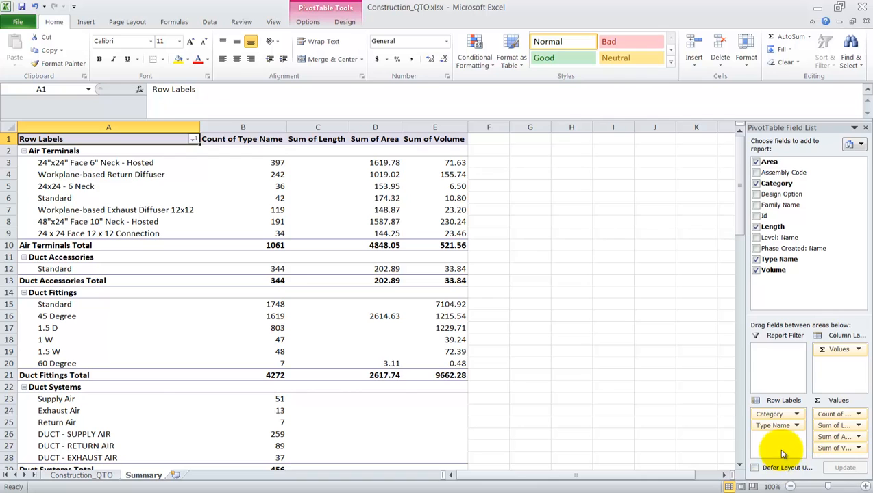